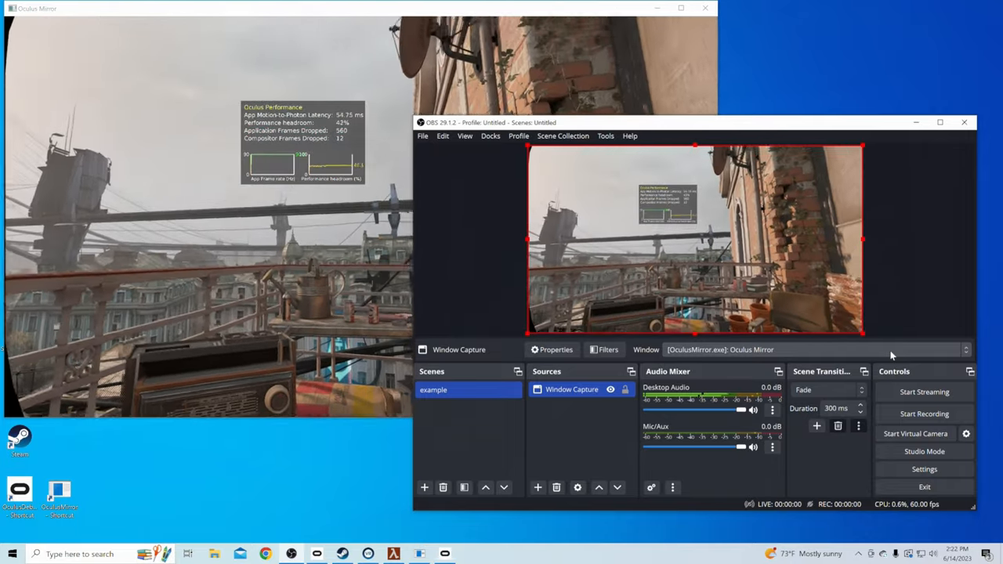
Step: Open the Oculus Mirror Settings menu to reveal fullscreen and stabilization options
{"action": "left_click", "coordinate": [58, 9]}
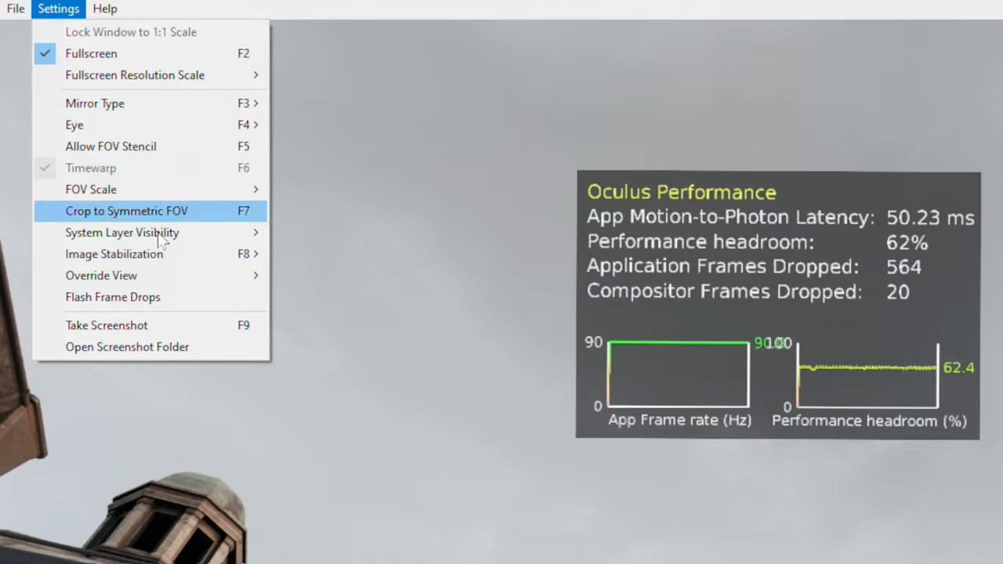
{"action": "mouse_move", "coordinate": [113, 254]}
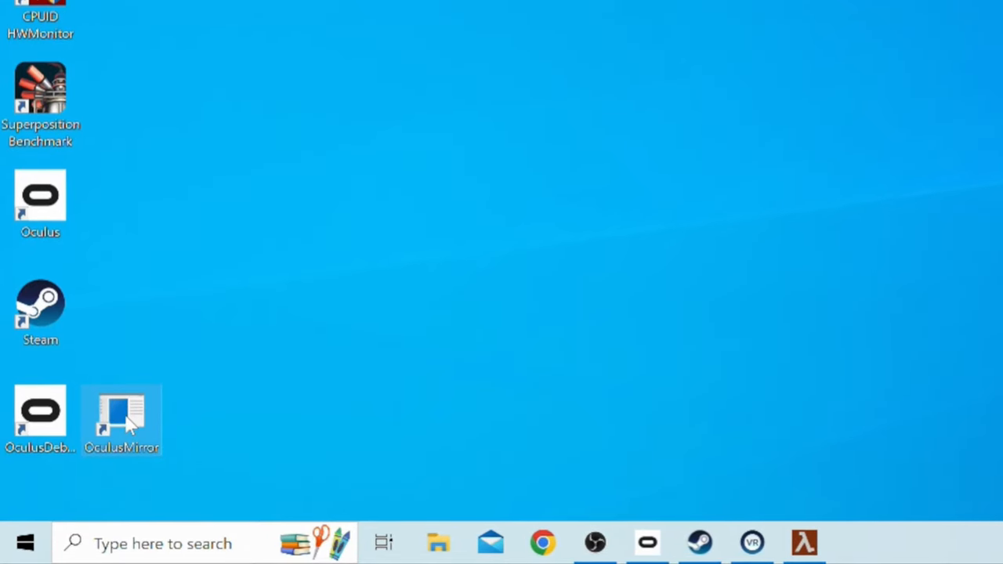
Step: Launch Oculus Mirror from the desktop, then browse File Explorer to Oculus\Support\oculus-diagnostics
{"action": "double_click", "coordinate": [122, 412]}
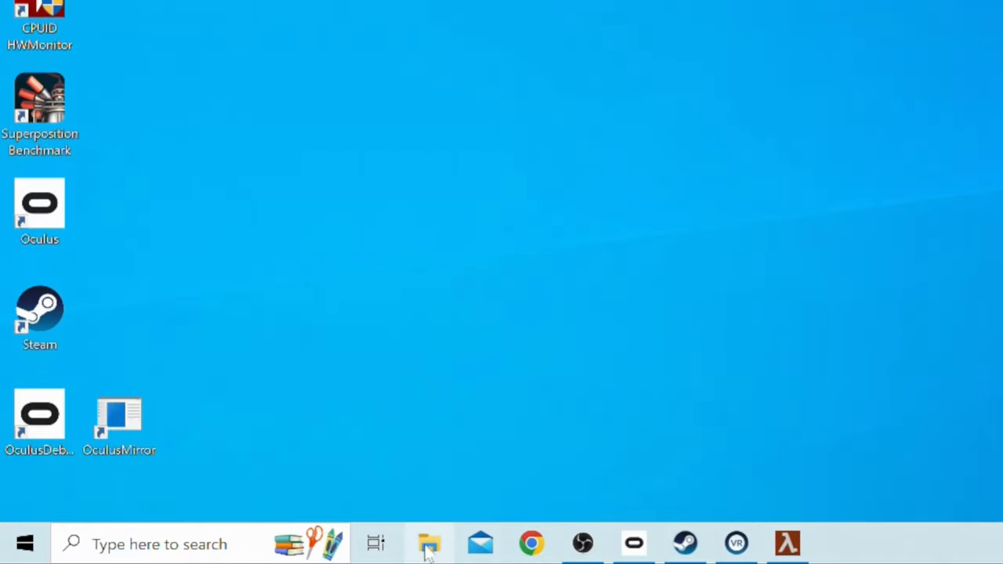
{"action": "left_click", "coordinate": [428, 545]}
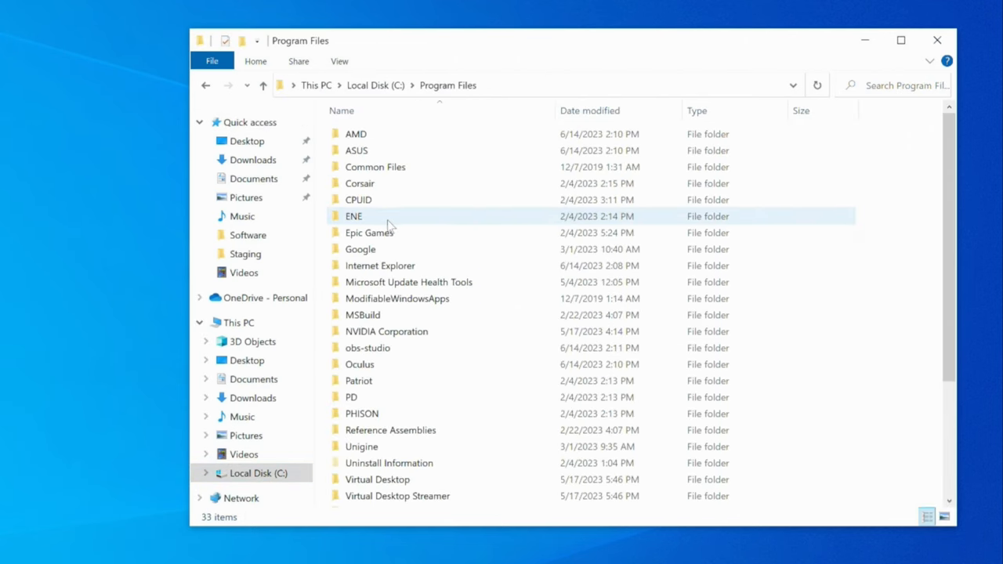
{"action": "double_click", "coordinate": [360, 365]}
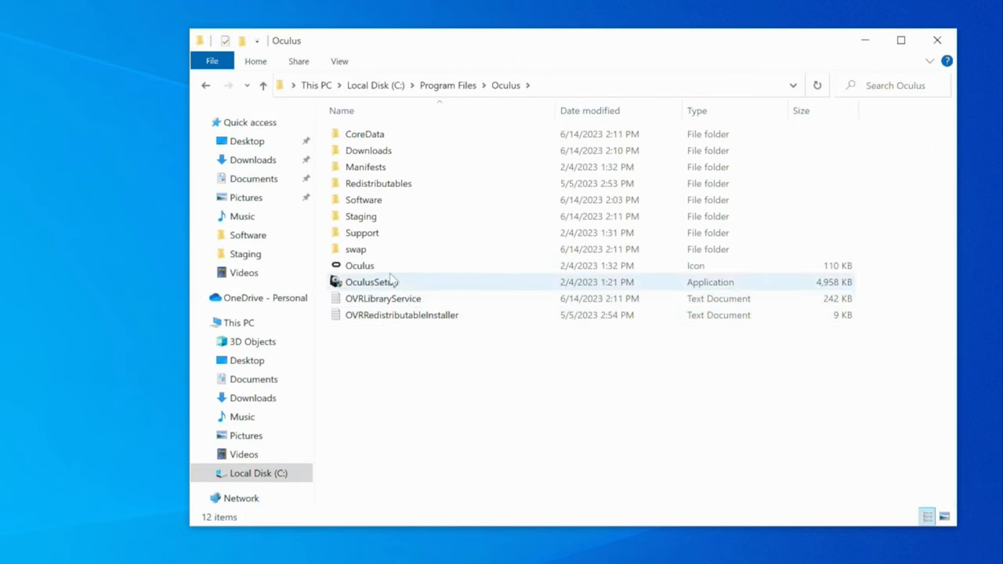
{"action": "double_click", "coordinate": [362, 233]}
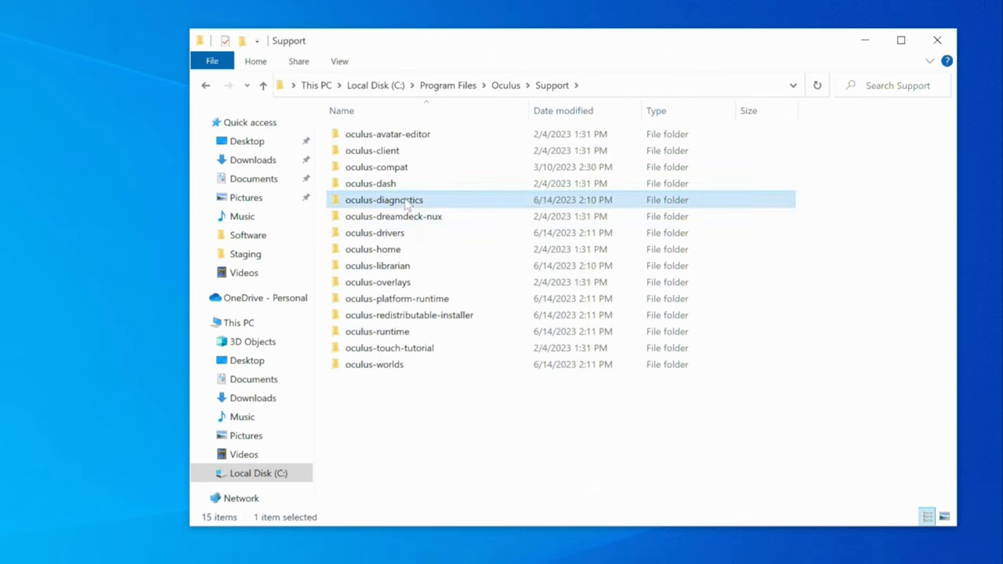
{"action": "double_click", "coordinate": [384, 200]}
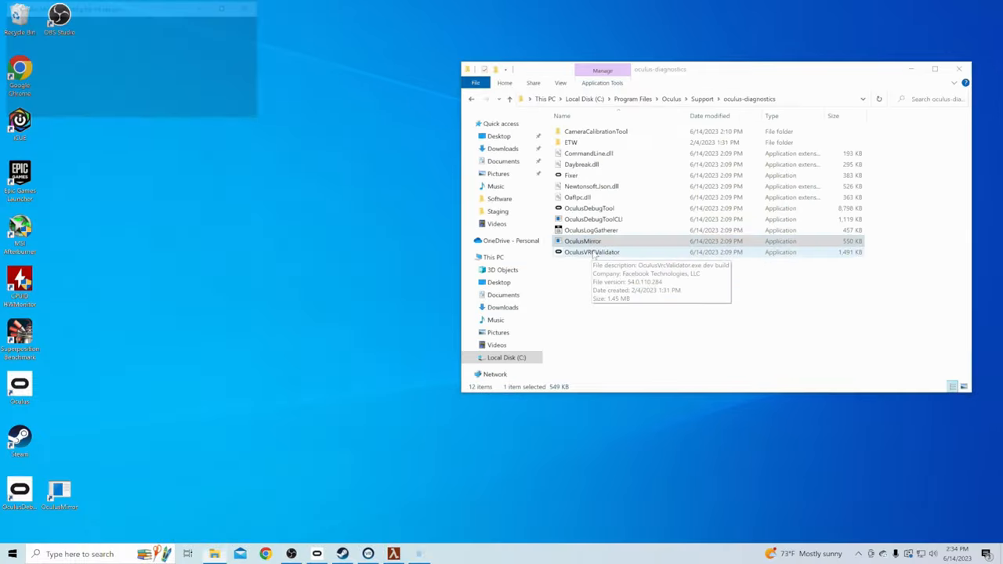
Step: Launch OculusMirror from oculus-diagnostics and switch its headset view to fullscreen
{"action": "double_click", "coordinate": [582, 240]}
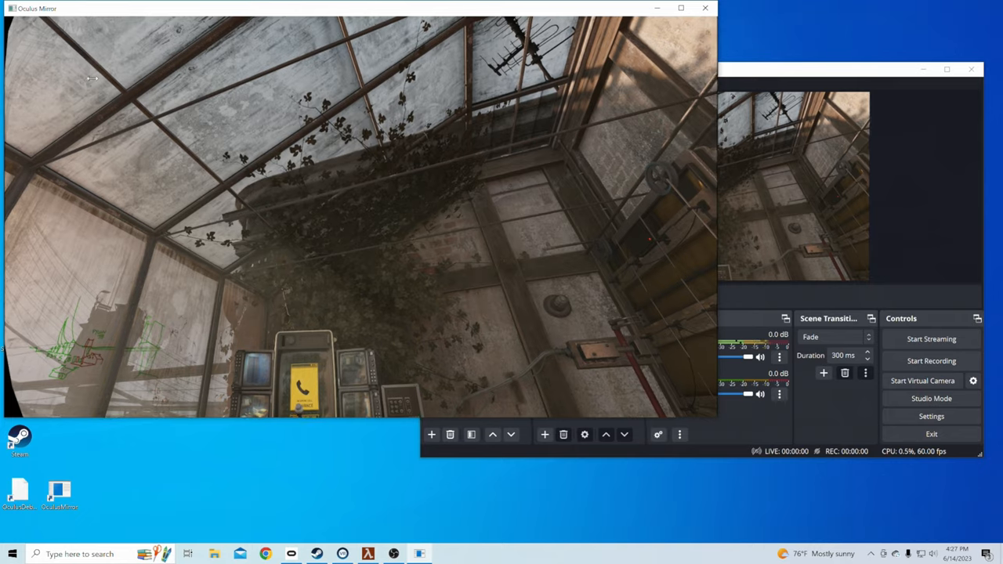
{"action": "left_click", "coordinate": [680, 8]}
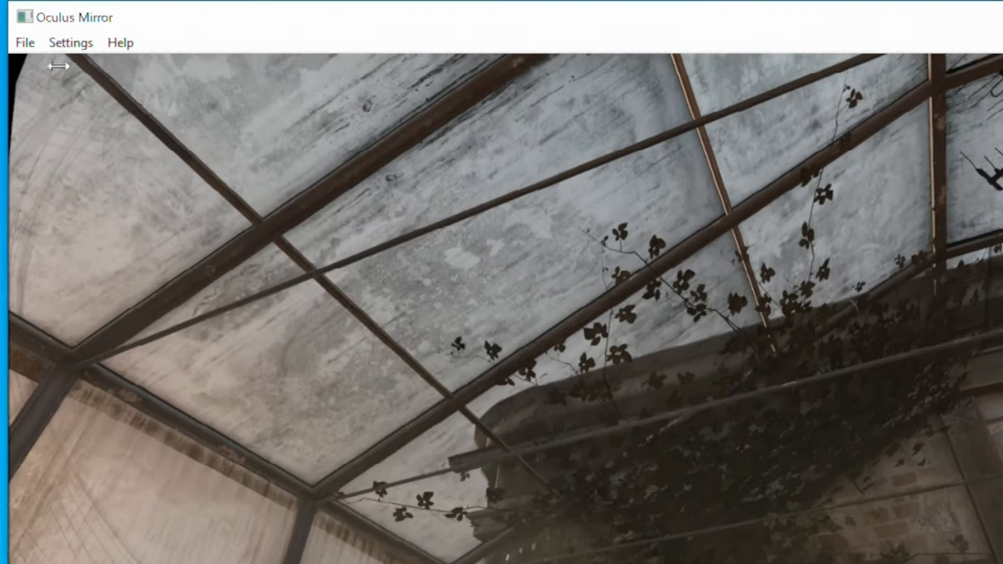
{"action": "left_click", "coordinate": [71, 42]}
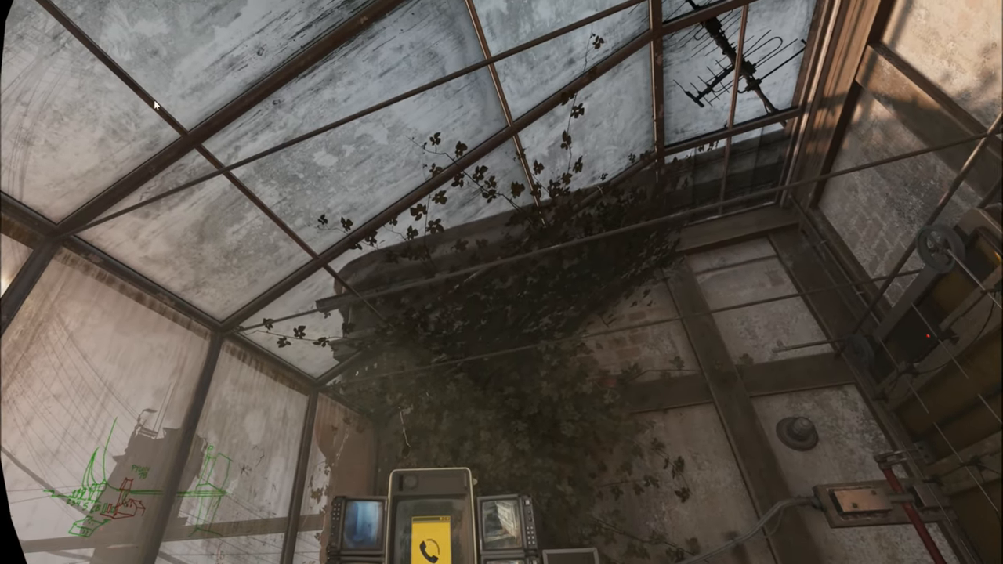
Step: Enable Image Stabilization from Settings and open the Image Stabilization Parameters dialog
{"action": "left_click", "coordinate": [62, 9]}
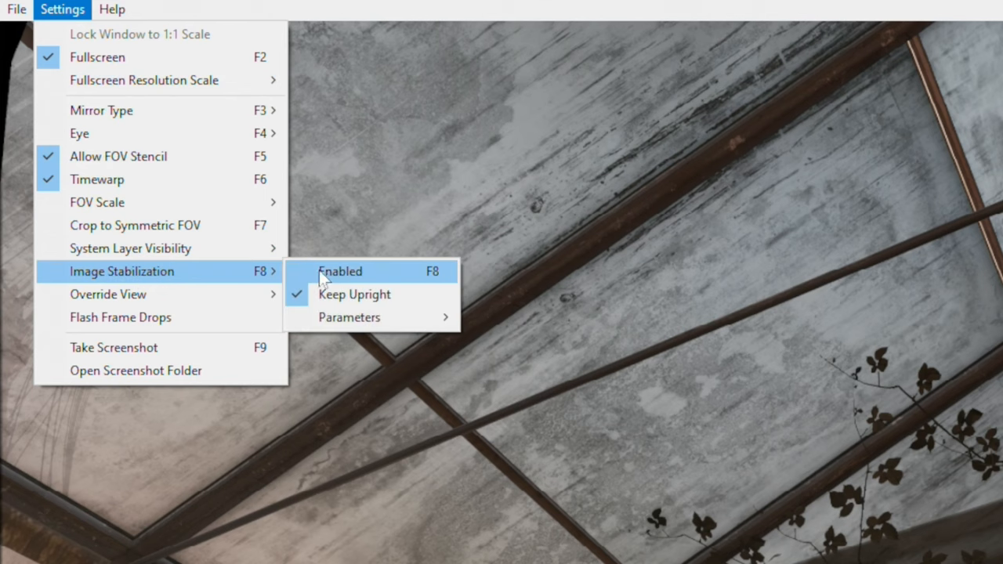
{"action": "left_click", "coordinate": [340, 272]}
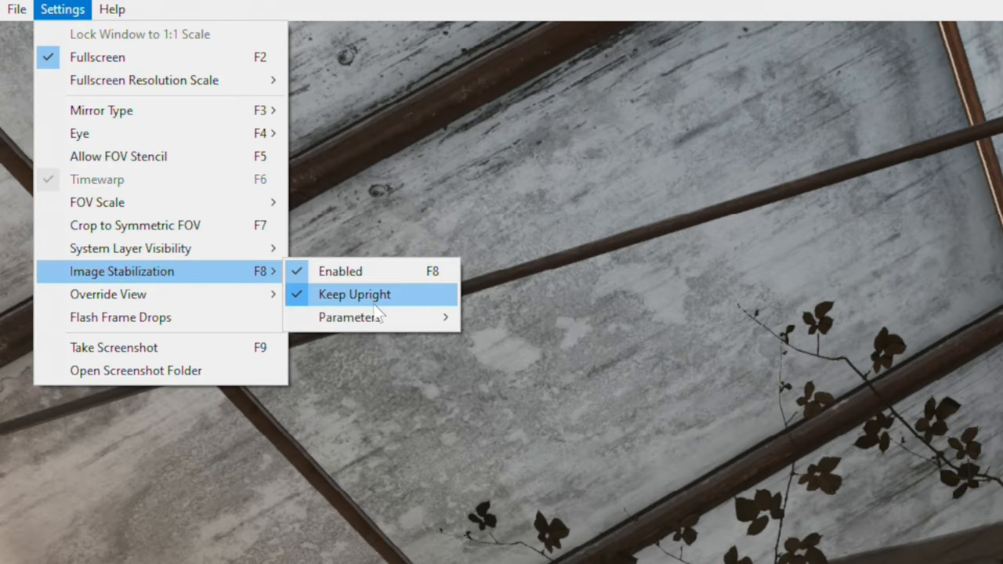
{"action": "left_click", "coordinate": [355, 294]}
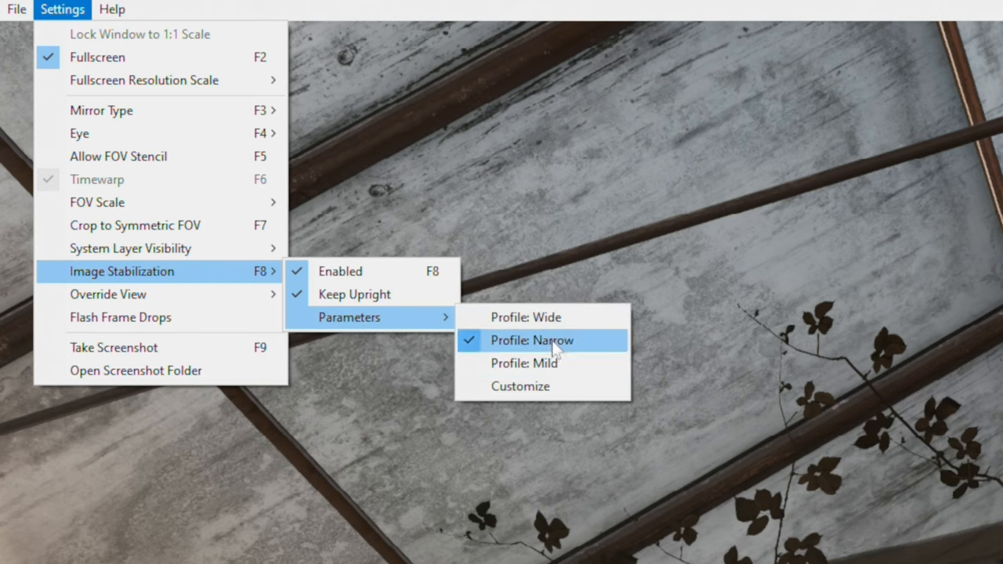
{"action": "mouse_move", "coordinate": [523, 363]}
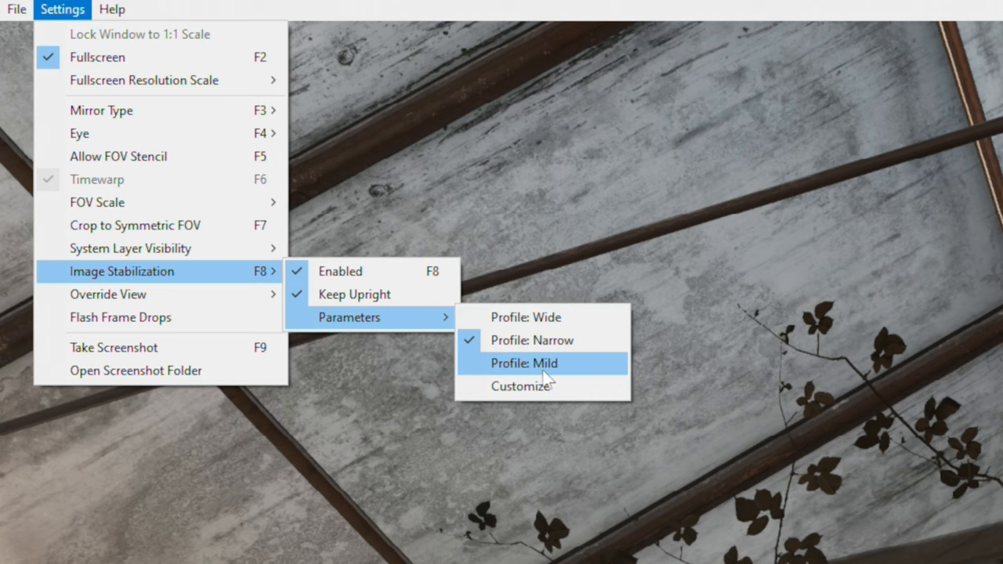
{"action": "left_click", "coordinate": [520, 386]}
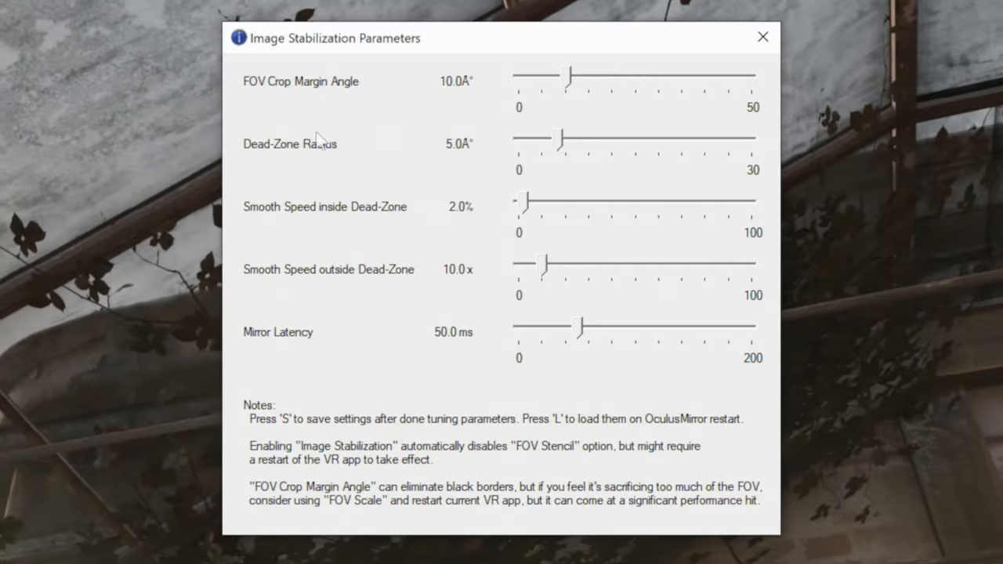
{"action": "left_click", "coordinate": [762, 36]}
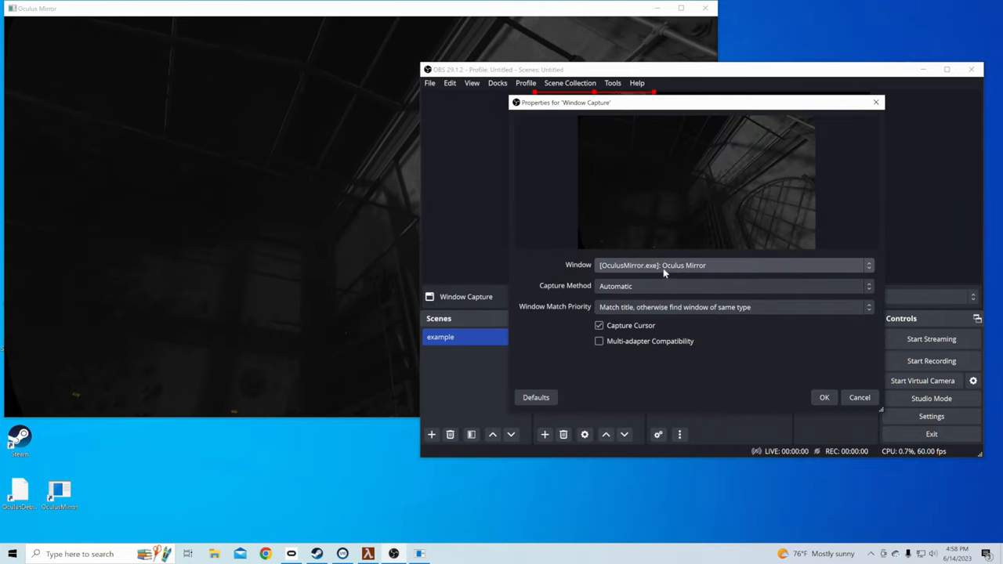
Step: Target the OculusMirror window in Window Capture and create a Video Capture Device source
{"action": "left_click", "coordinate": [824, 397]}
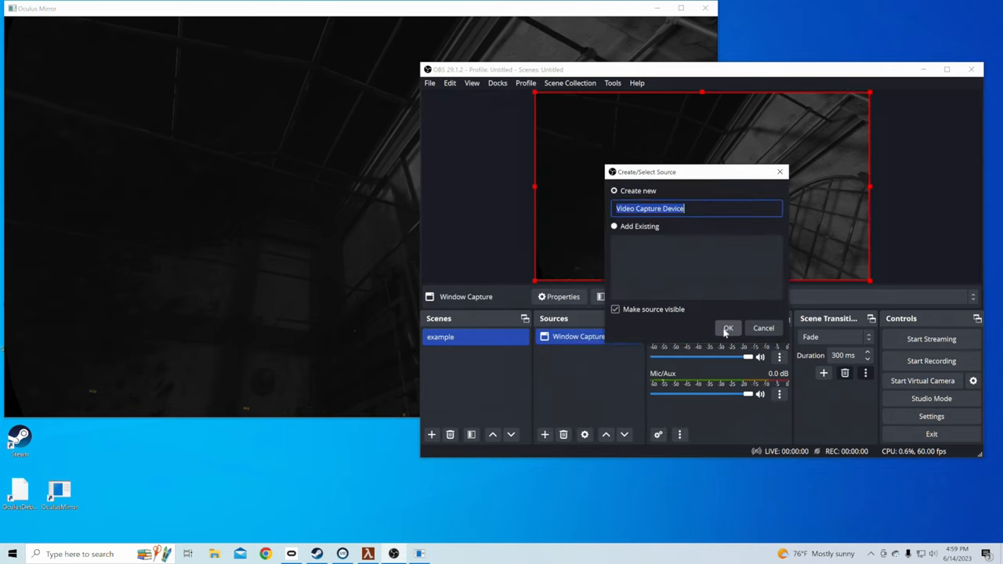
{"action": "left_click", "coordinate": [728, 328]}
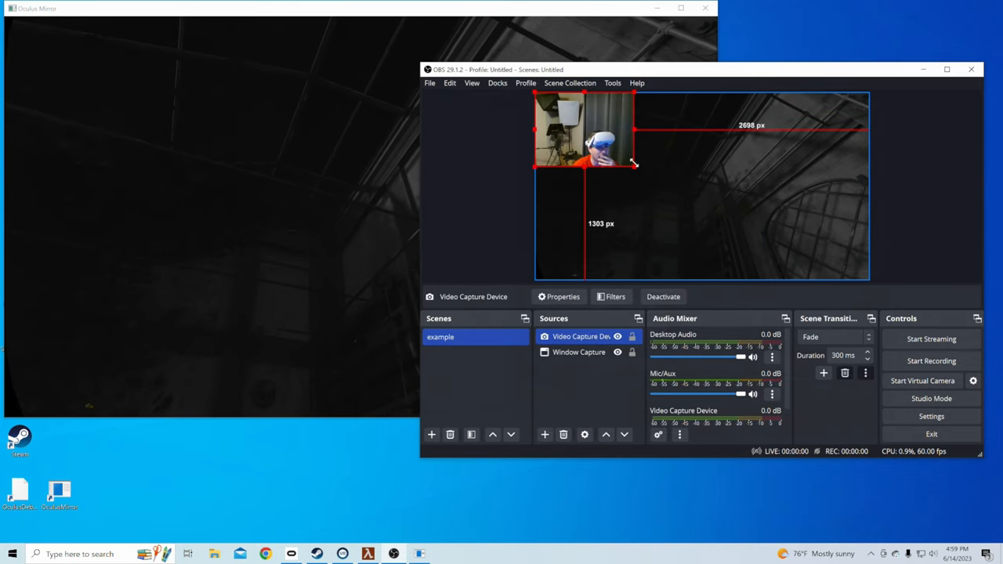